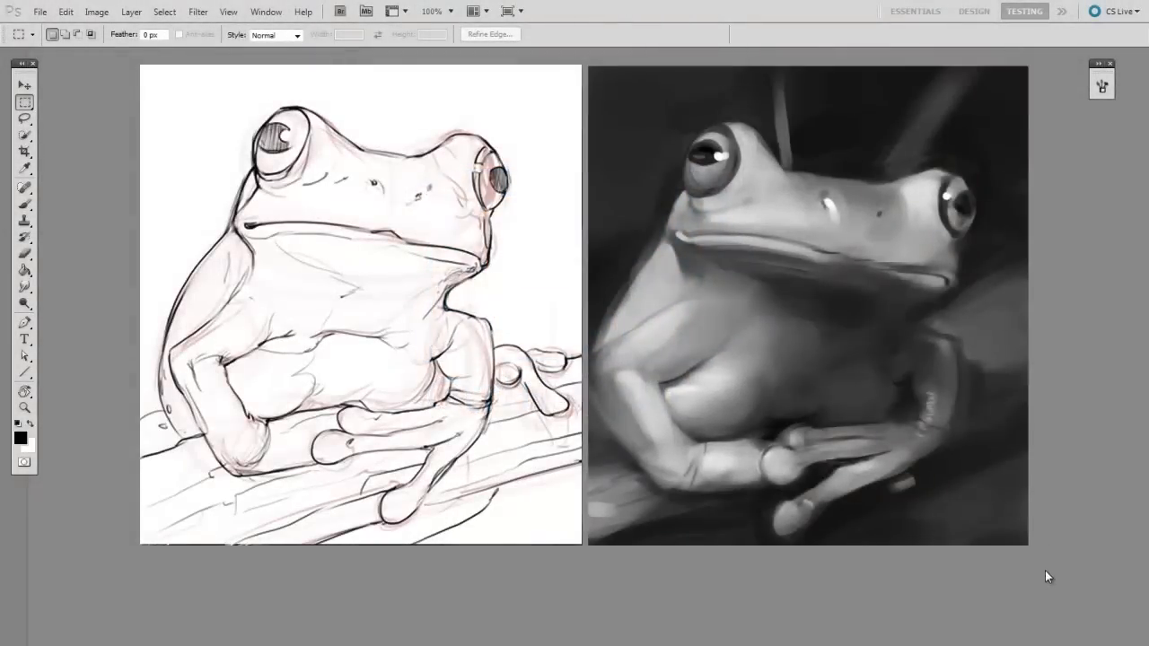
{"action": "mouse_move", "coordinate": [1049, 562]}
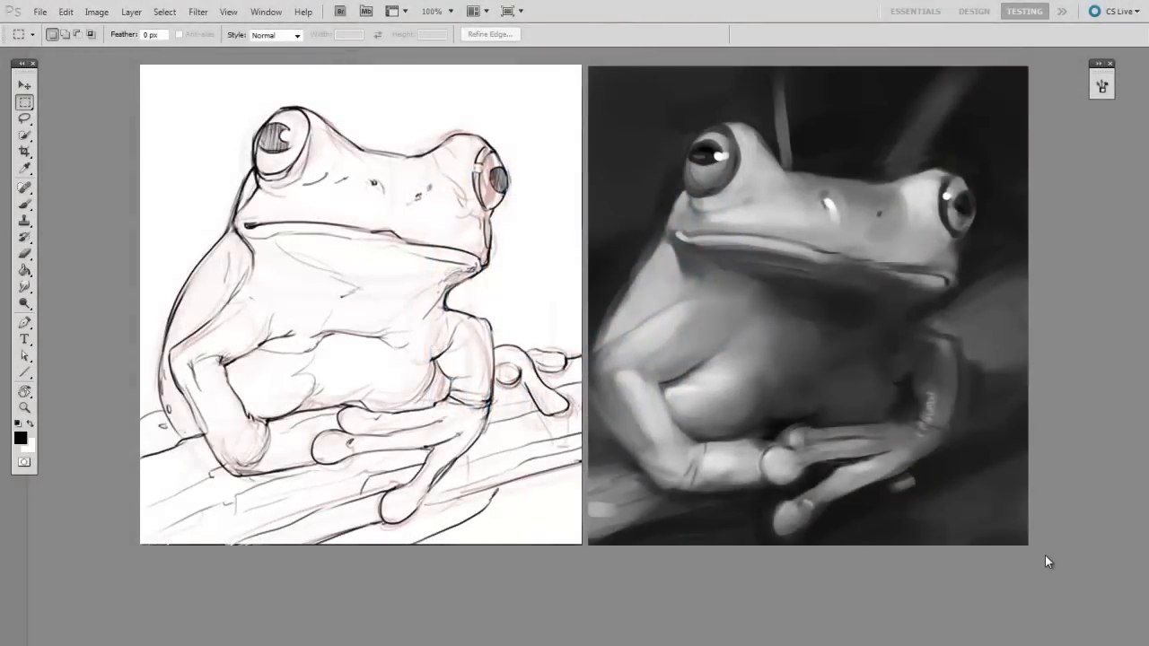
{"action": "mouse_move", "coordinate": [1050, 585]}
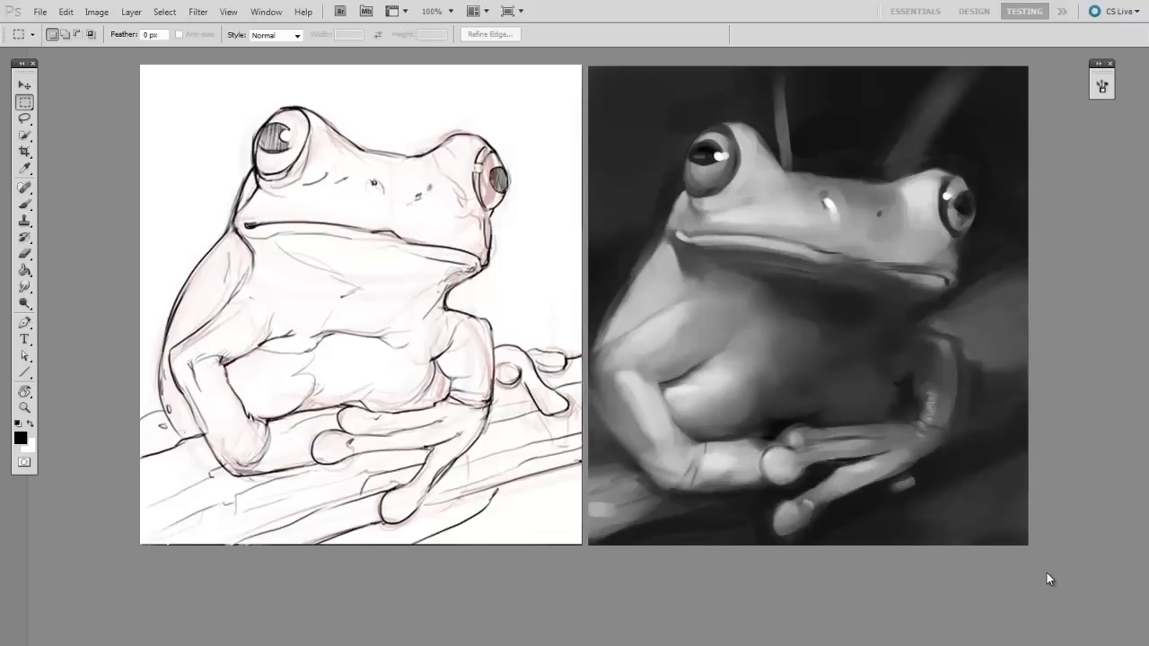
{"action": "mouse_move", "coordinate": [1062, 567]}
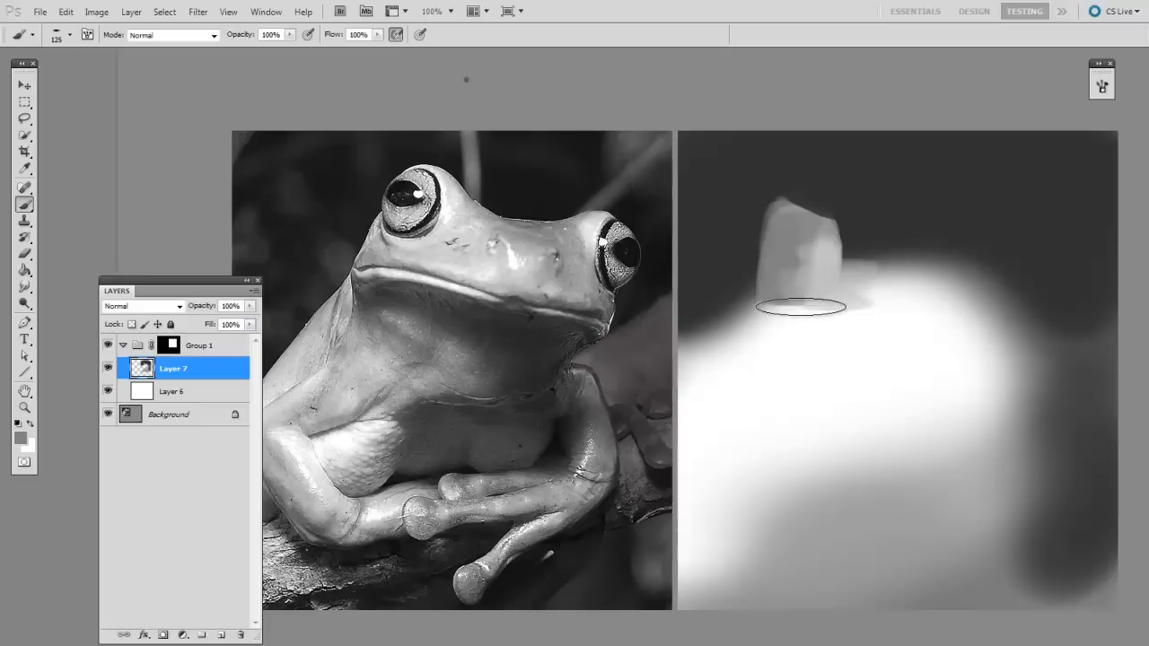
- Brush soft light grey shapes for the frog's body and eye bulges over the dark canvas
{"action": "left_click_drag", "start_coordinate": [804, 308], "coordinate": [924, 327]}
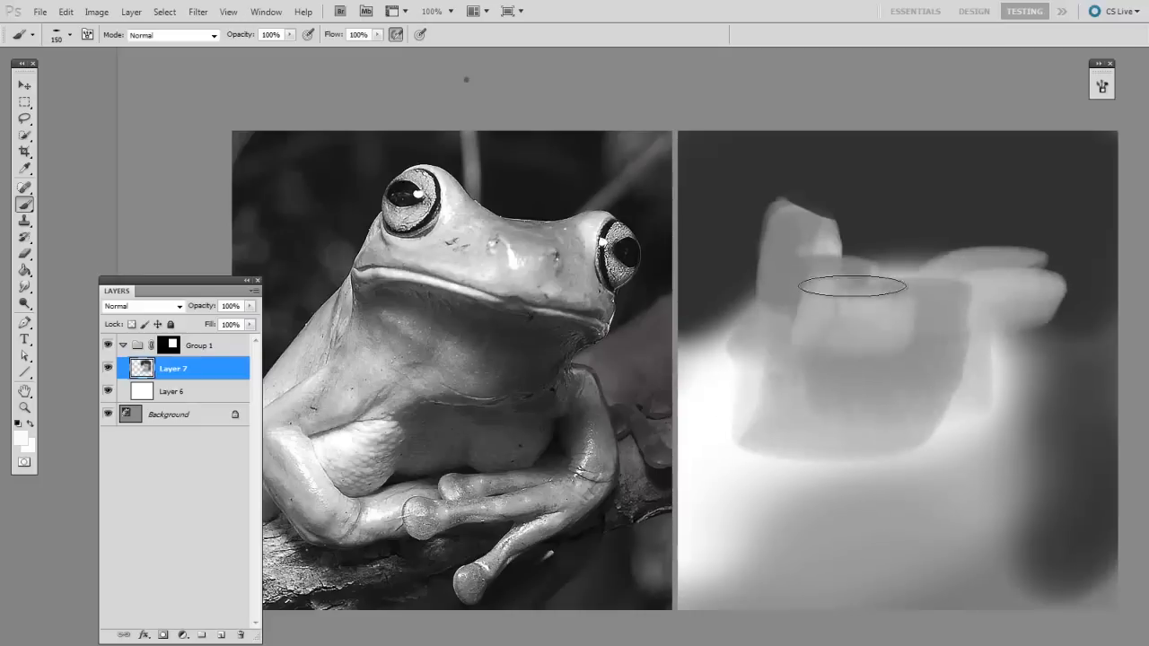
{"action": "left_click", "coordinate": [70, 34]}
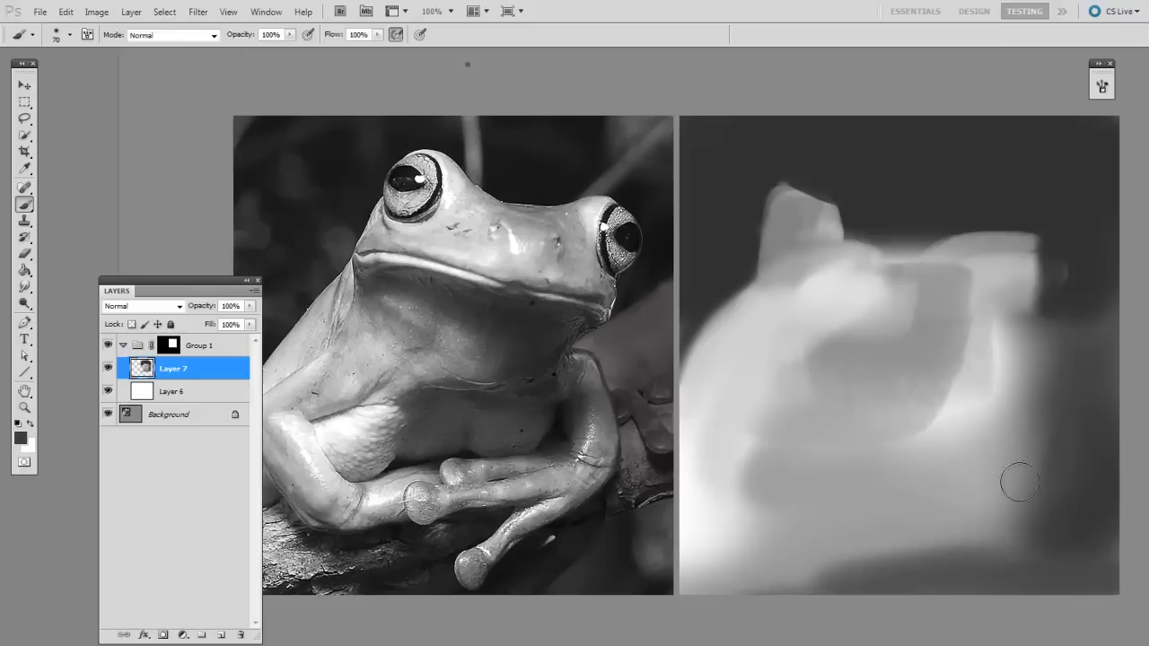
{"action": "left_click_drag", "start_coordinate": [1019, 481], "coordinate": [1091, 359]}
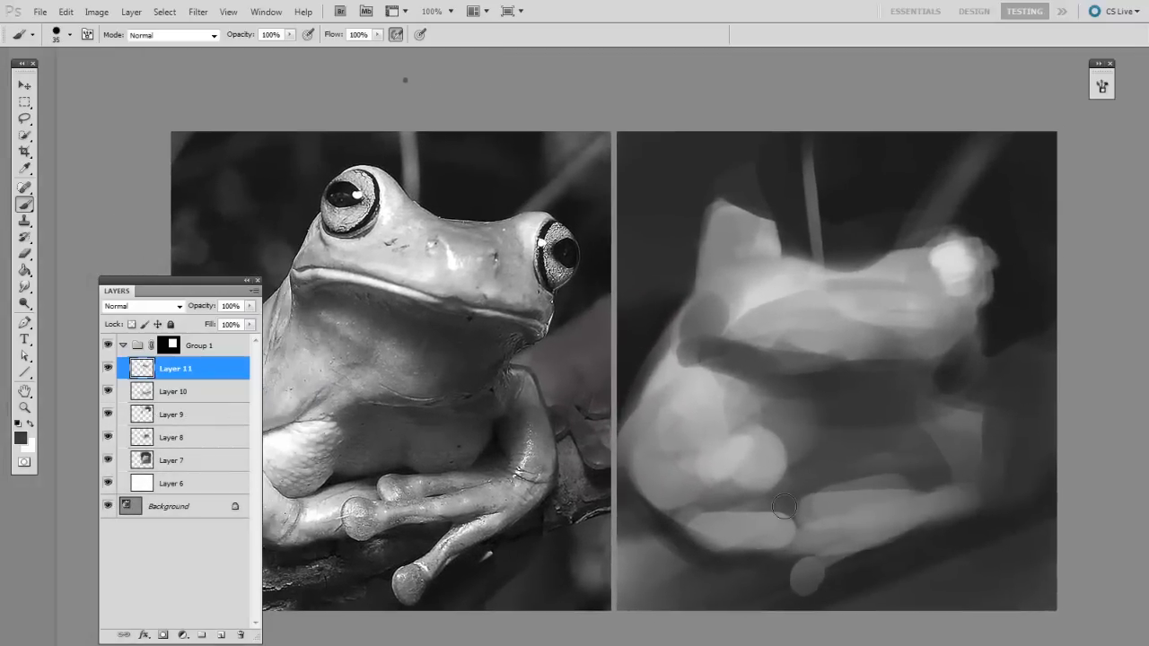
- Paint grey body shapes, a thin stem line above the head, and a cleaner head outline
{"action": "left_click_drag", "start_coordinate": [786, 506], "coordinate": [879, 355]}
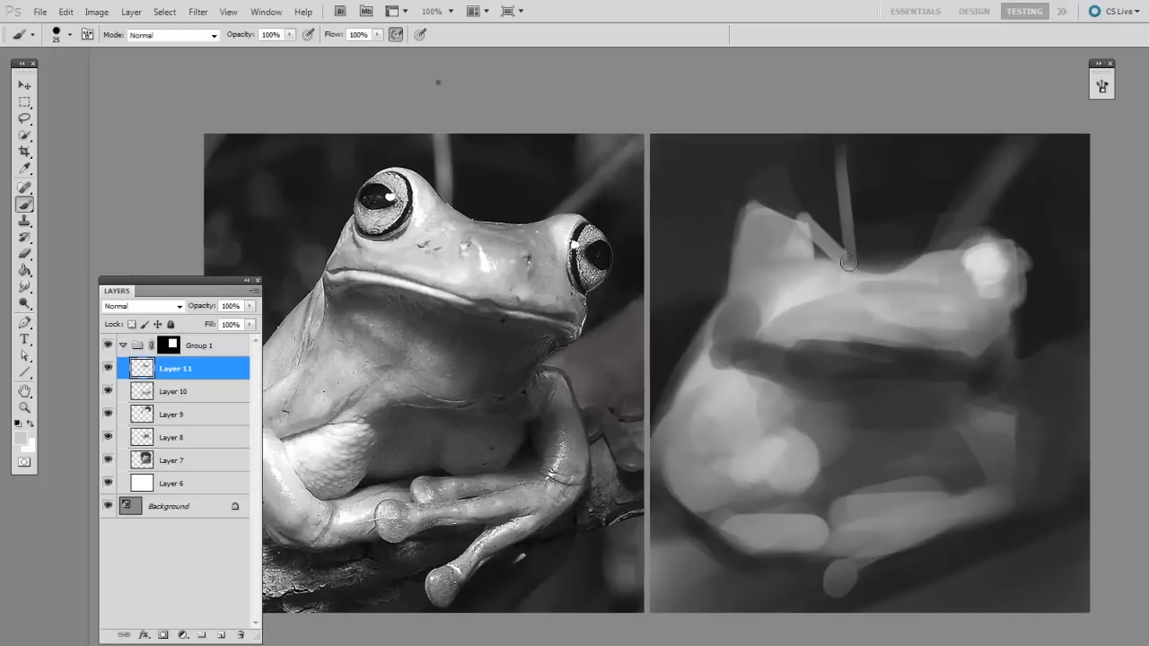
{"action": "left_click_drag", "start_coordinate": [847, 262], "coordinate": [804, 173]}
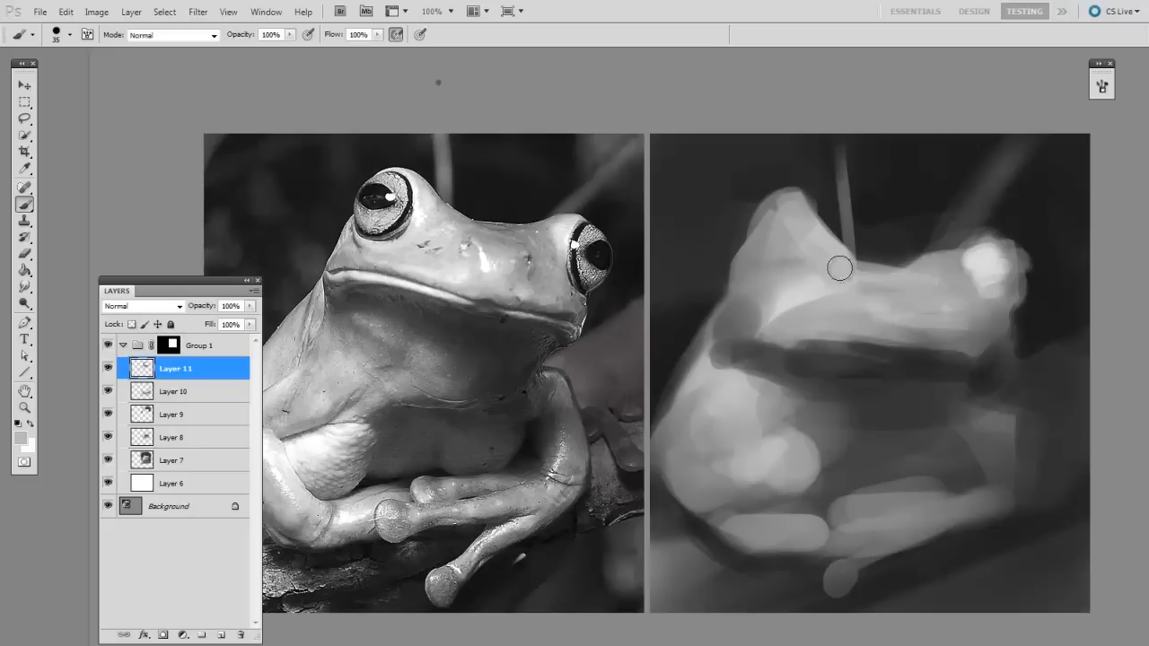
{"action": "left_click_drag", "start_coordinate": [840, 268], "coordinate": [937, 265]}
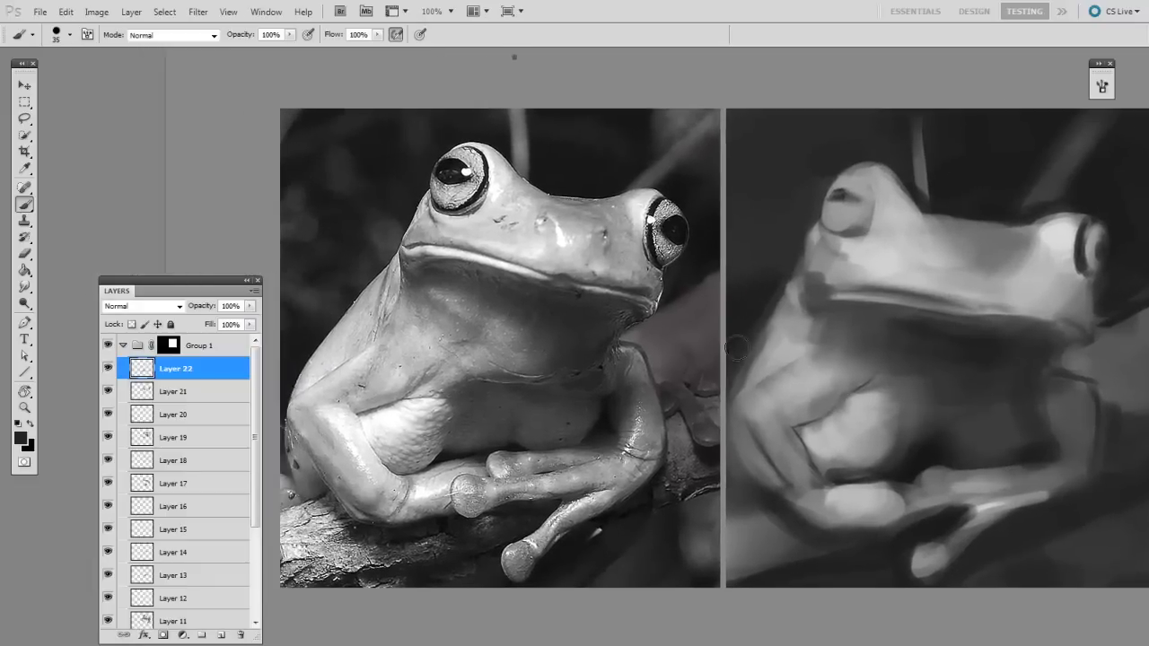
- Shape the frog's head and arm forms with grey brush strokes to match the reference
{"action": "left_click_drag", "start_coordinate": [736, 349], "coordinate": [817, 224]}
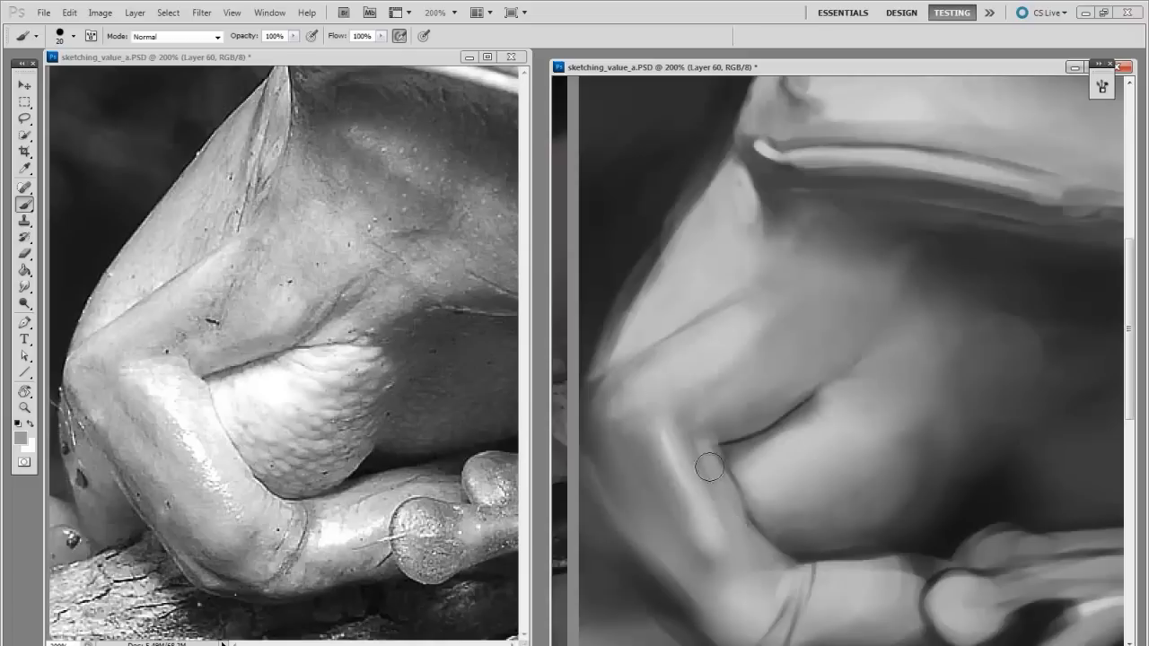
{"action": "mouse_move", "coordinate": [715, 460]}
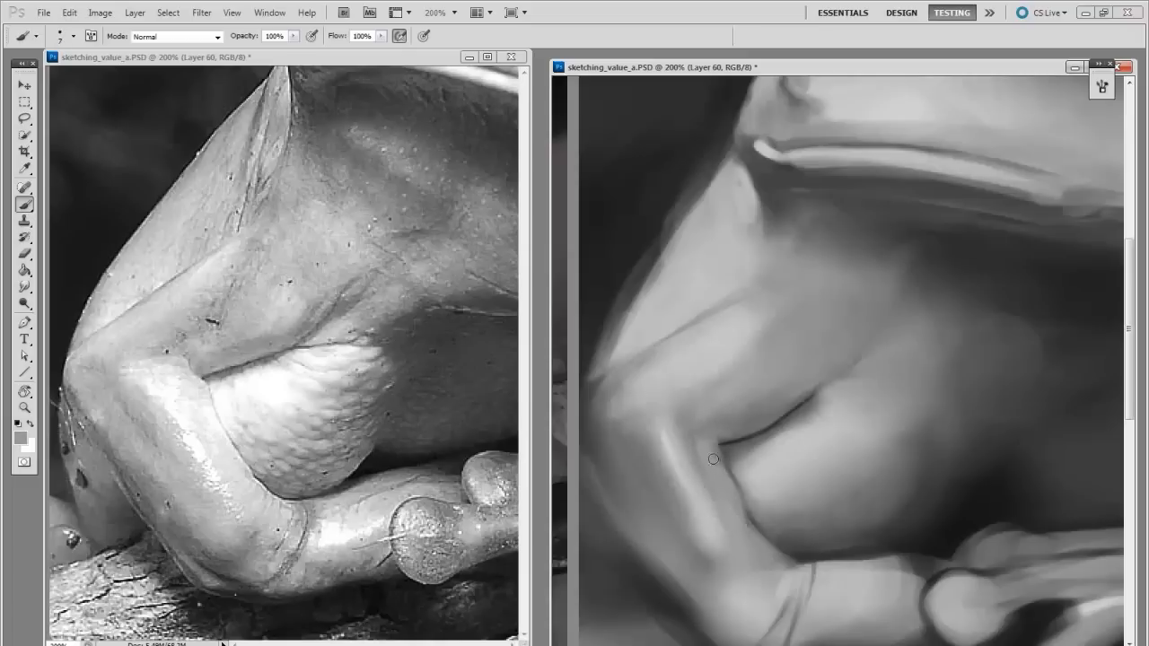
- Paint and soften the shadow in the crease of the frog's arm fold at 200% zoom
{"action": "left_click_drag", "start_coordinate": [715, 459], "coordinate": [829, 397]}
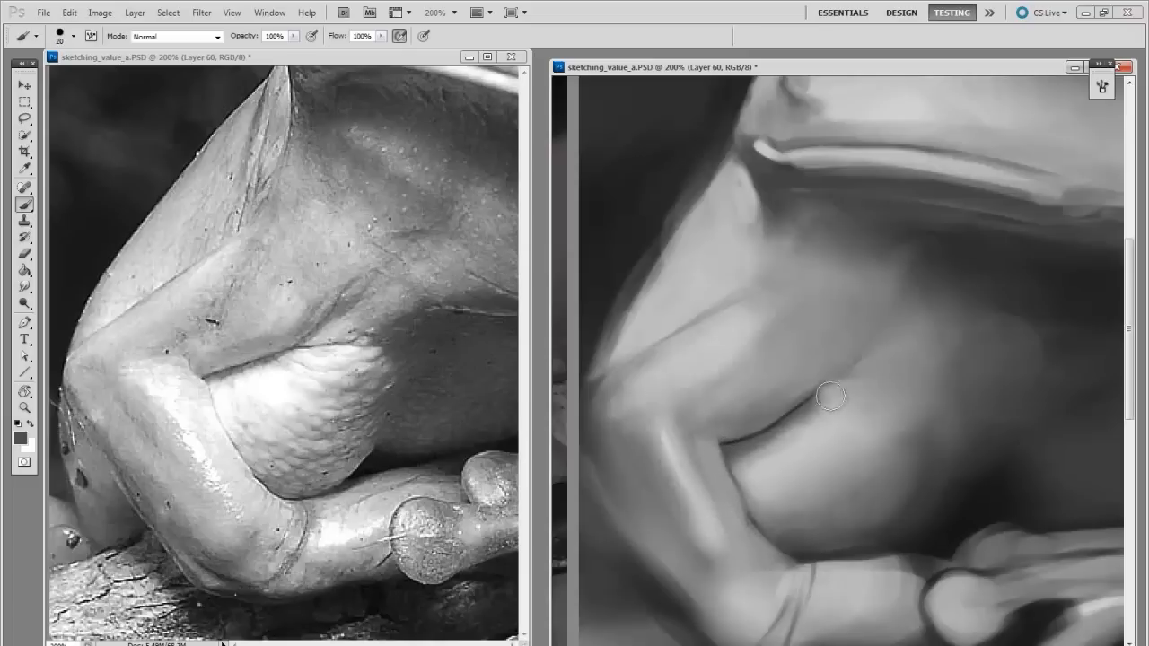
{"action": "left_click_drag", "start_coordinate": [829, 397], "coordinate": [811, 431]}
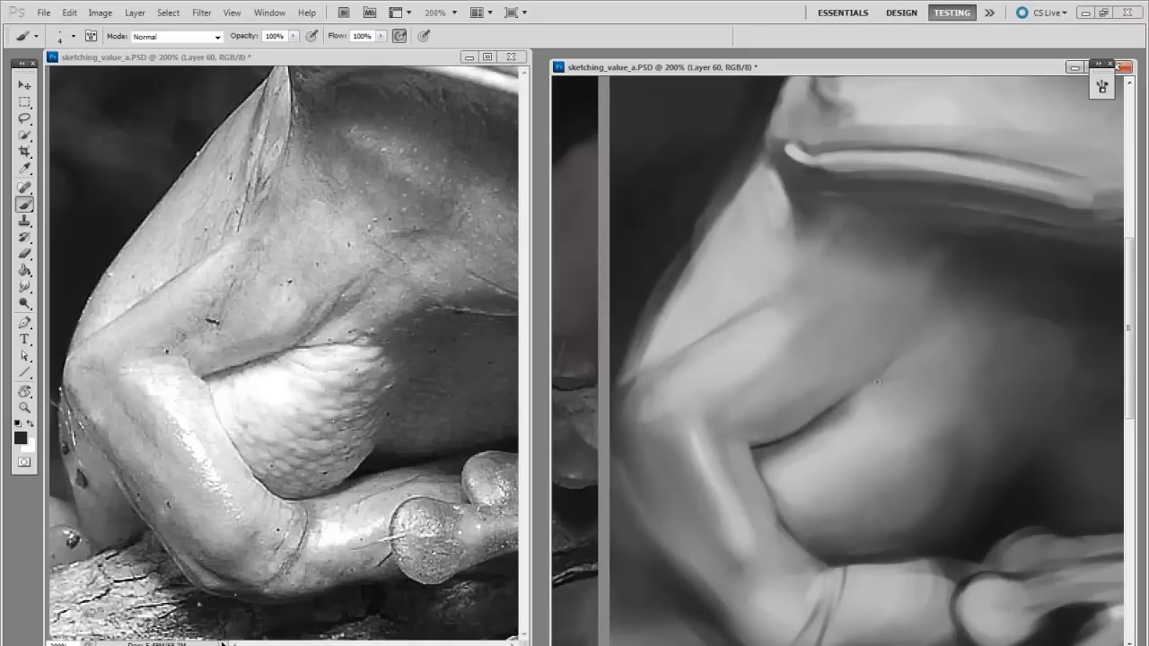
{"action": "mouse_move", "coordinate": [804, 445]}
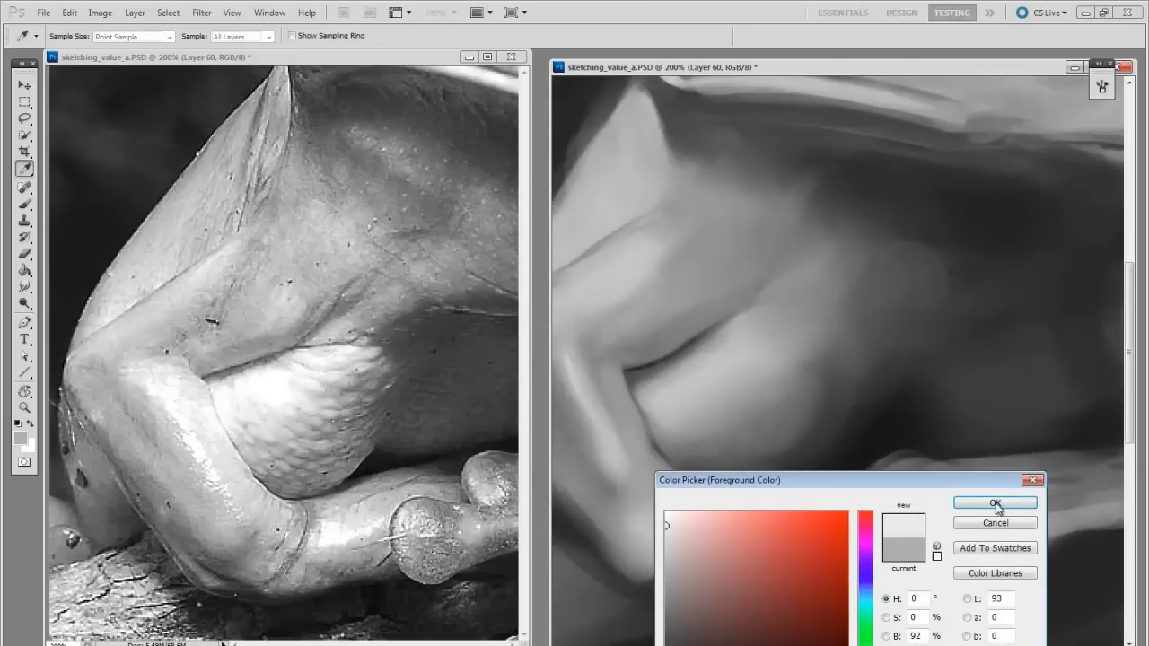
- Confirm a light grey (B 92%) foreground colour in the Color Picker
{"action": "left_click", "coordinate": [994, 503]}
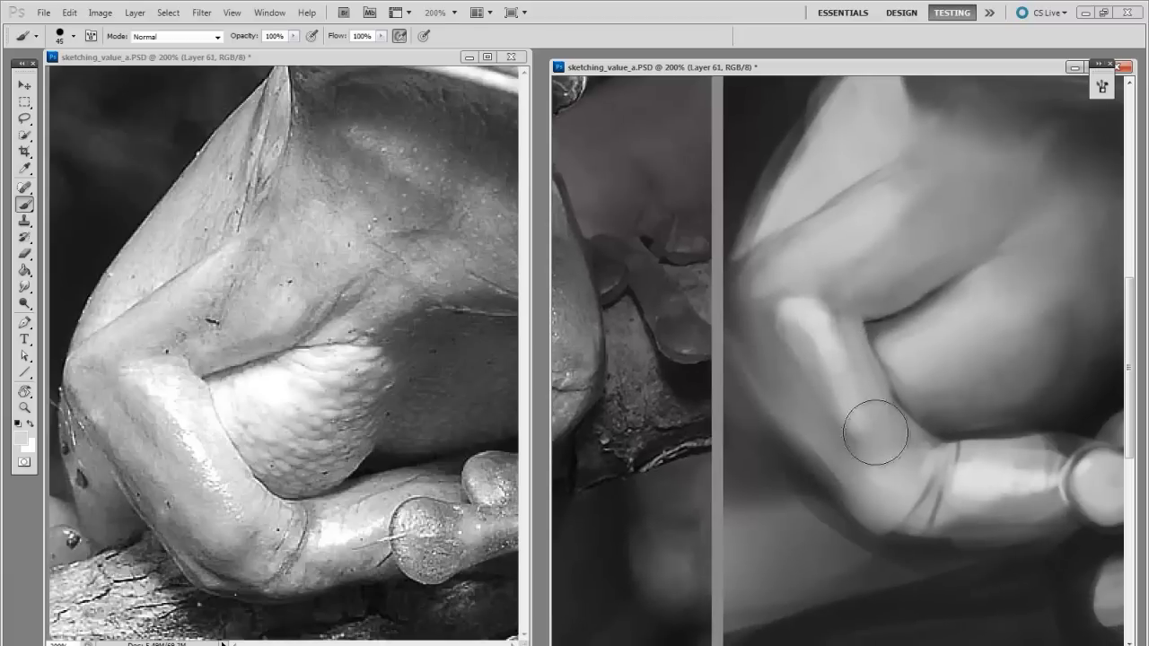
- Paint a light grey highlight along the frog's finger on a new layer
{"action": "left_click_drag", "start_coordinate": [876, 432], "coordinate": [844, 290]}
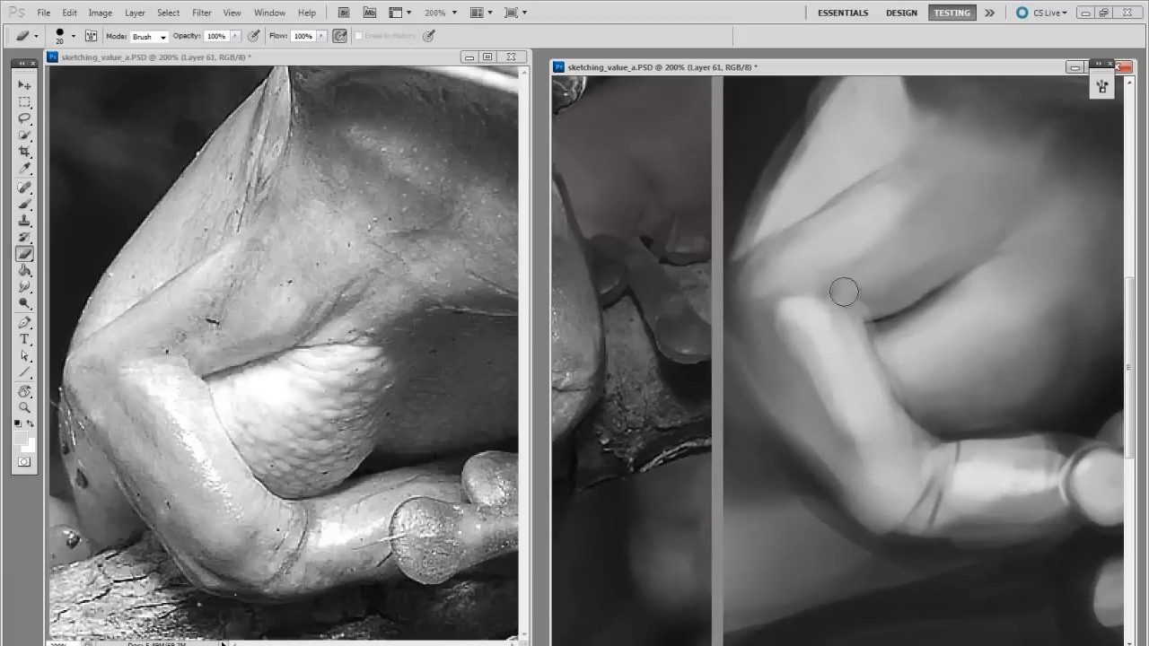